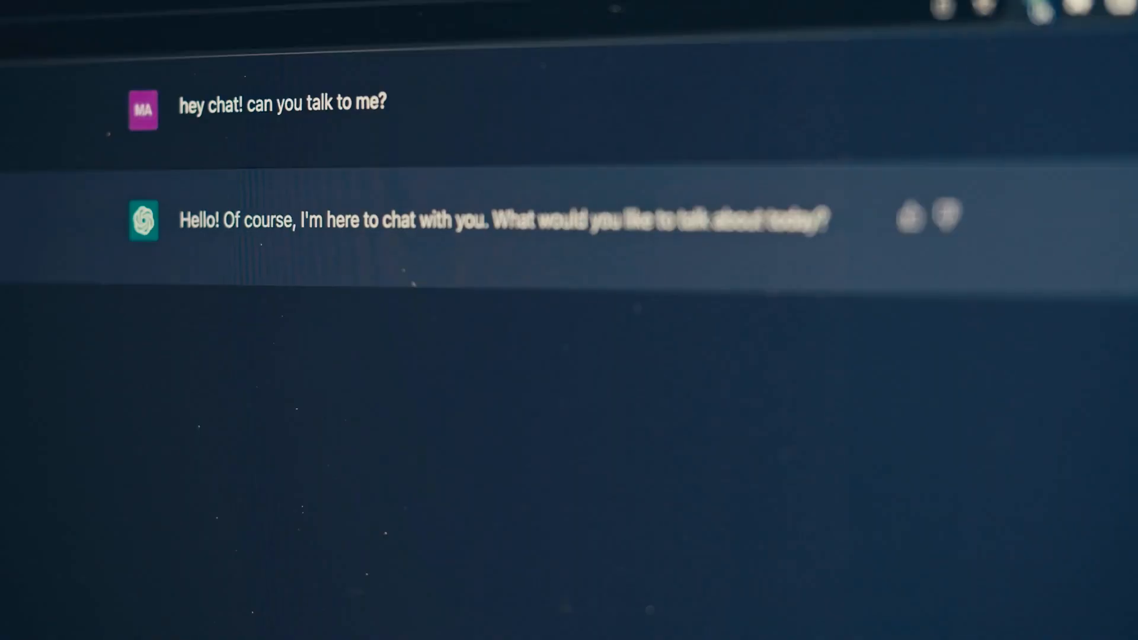
# Step: Ask the earlier chat "tell me why this chat was created?" before moving to a fresh conversation
pyautogui.write('tell me why this chat was created?')
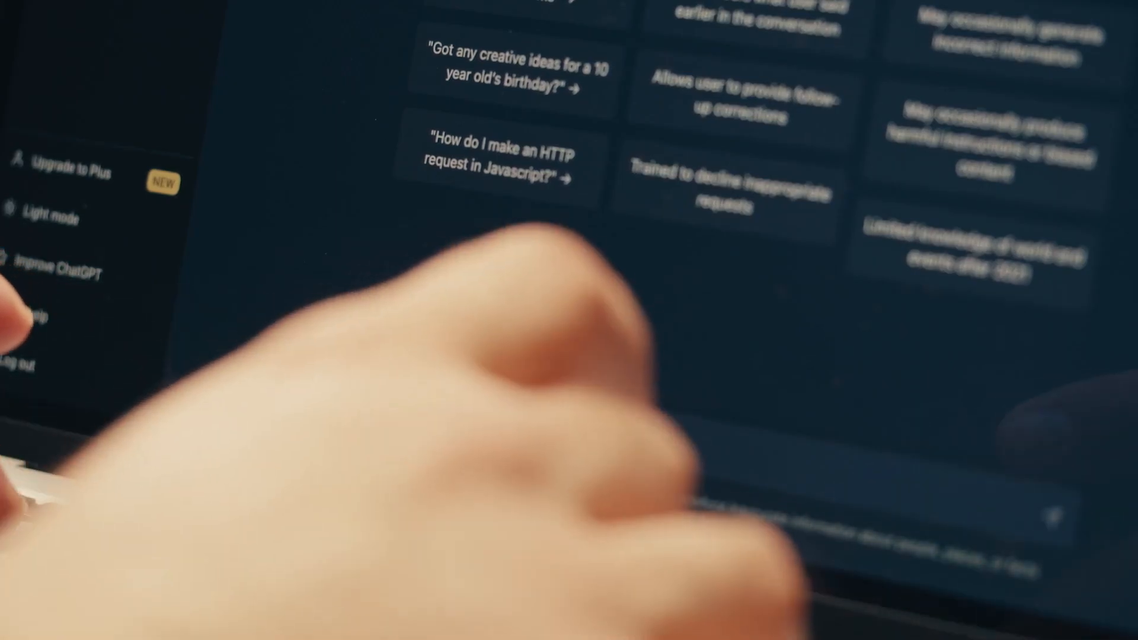
# Step: Begin a new phone message with "hey ch" leading into the Crime and Punishment essay request
pyautogui.write('hey ch')
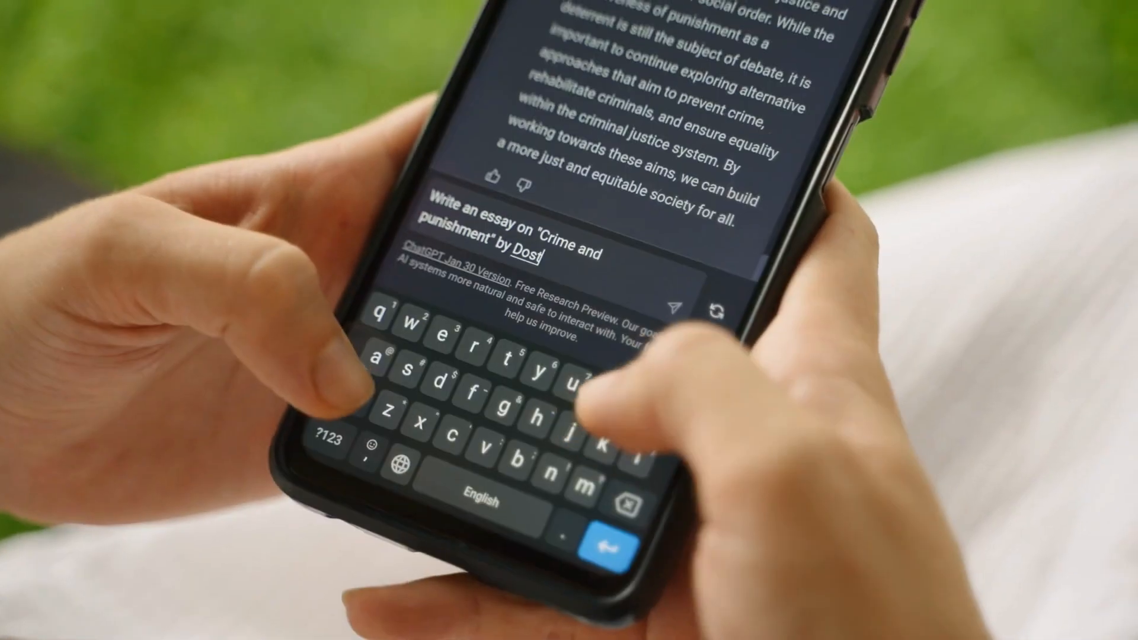
# Step: Send the Dostoyevskii essay request and follow the streaming essay on Raskolnikov and redemption
pyautogui.click(610, 543)
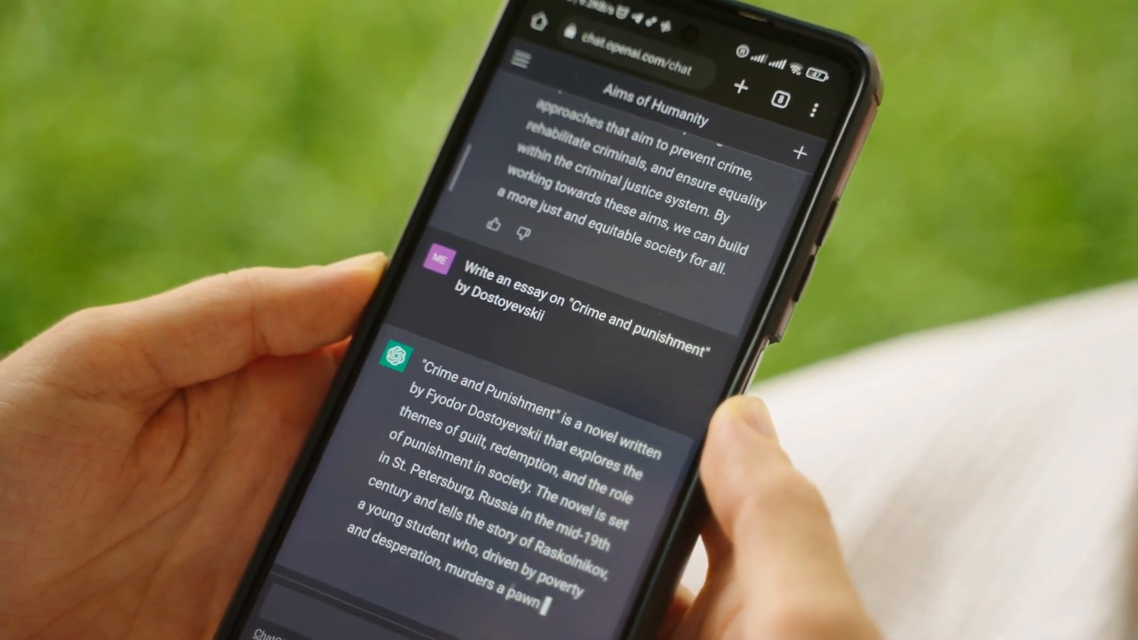
pyautogui.scroll(-3)
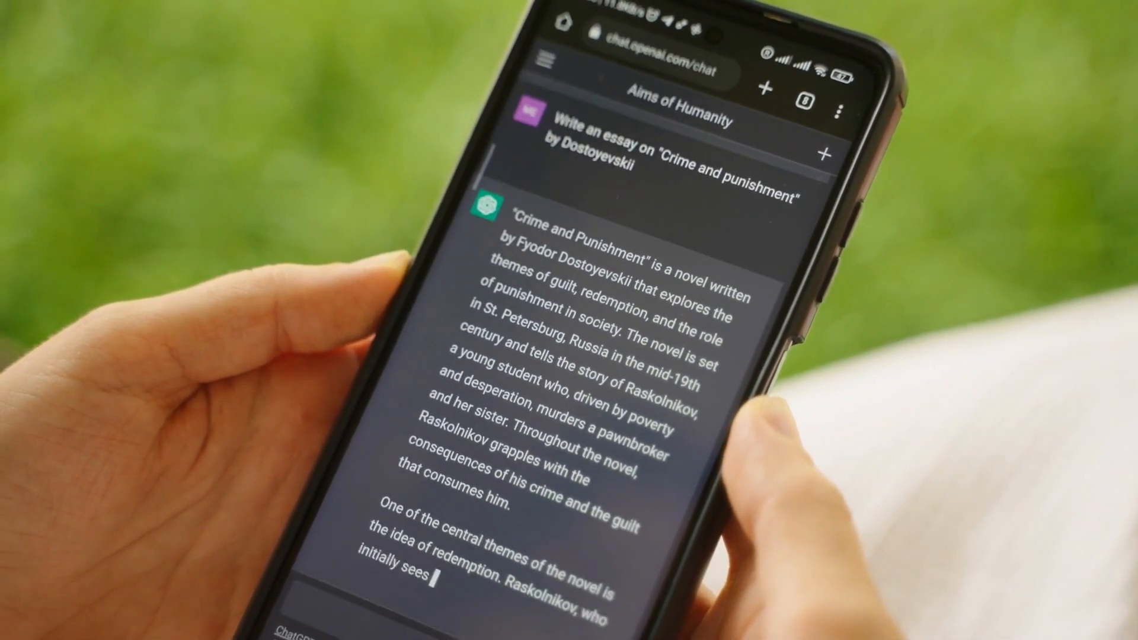
pyautogui.scroll(-3)
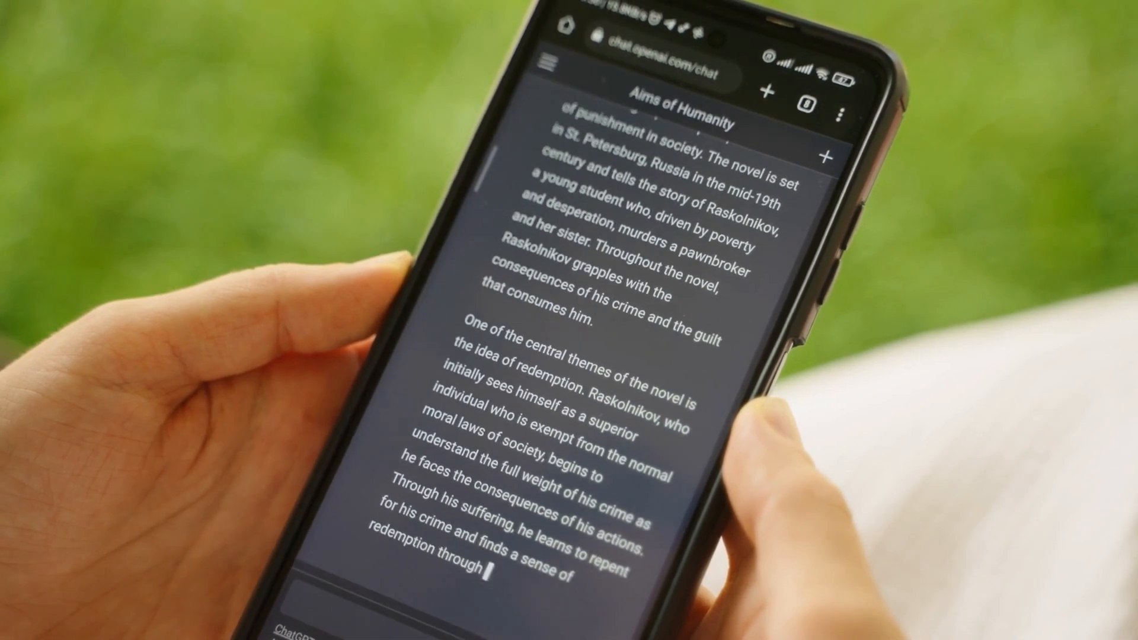